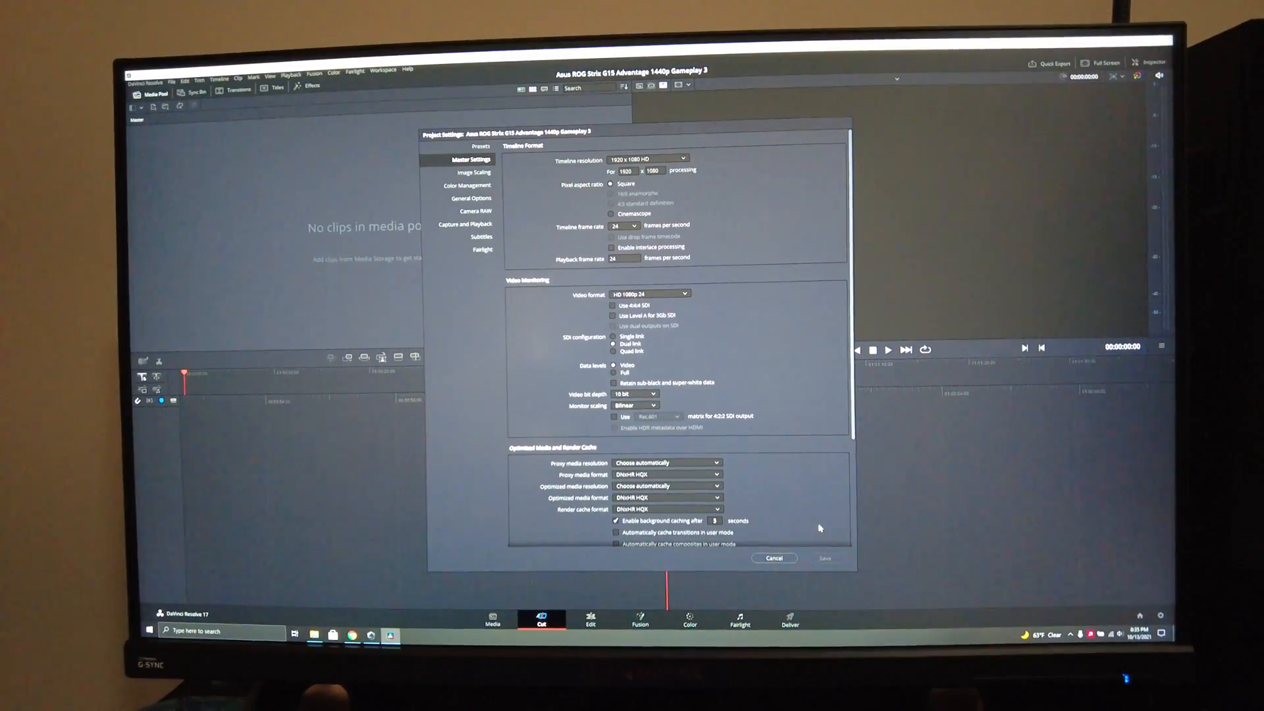
Choose 3840x2160 Ultra HD resolution and 59.94 fps frame rate, then save the project settings.
click(683, 158)
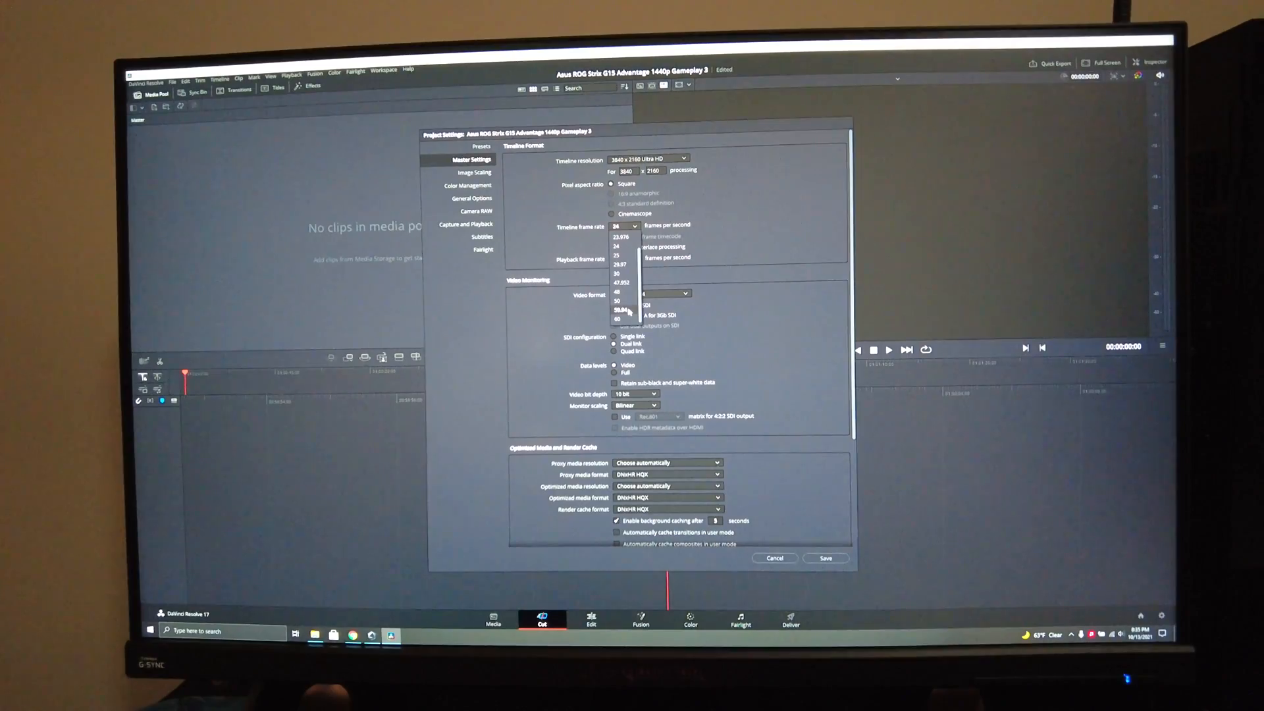
click(624, 310)
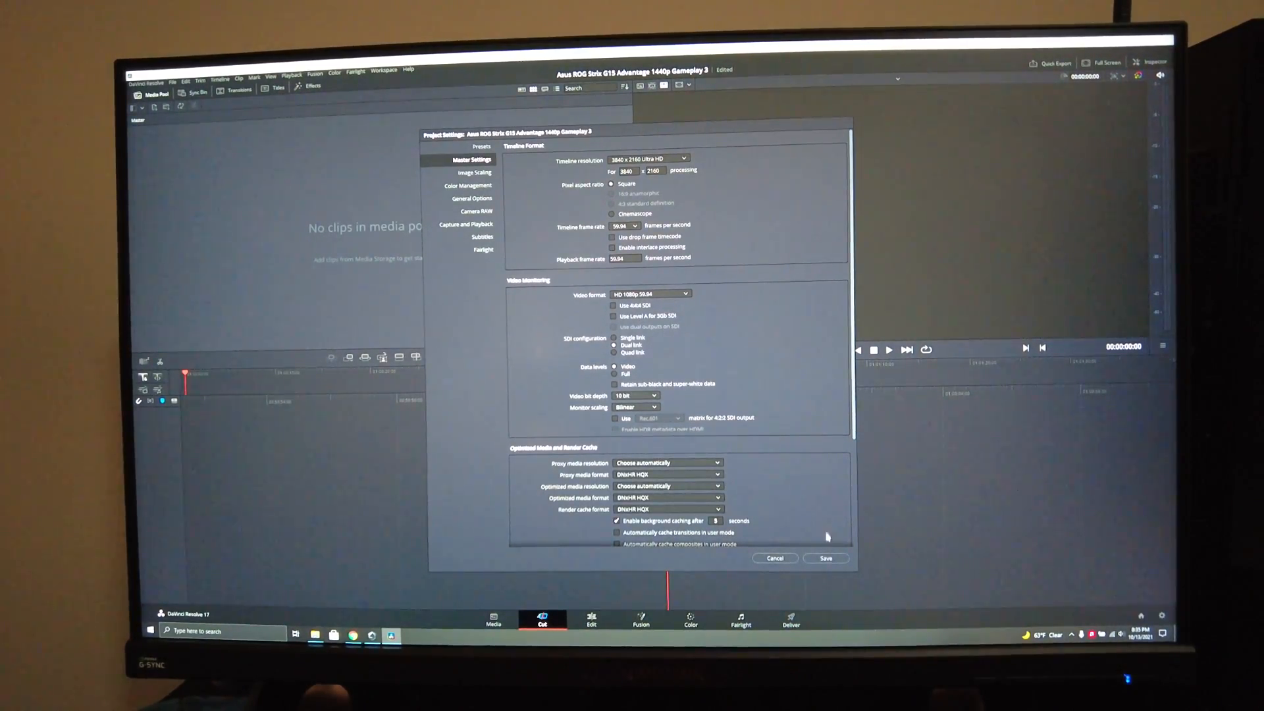
click(827, 558)
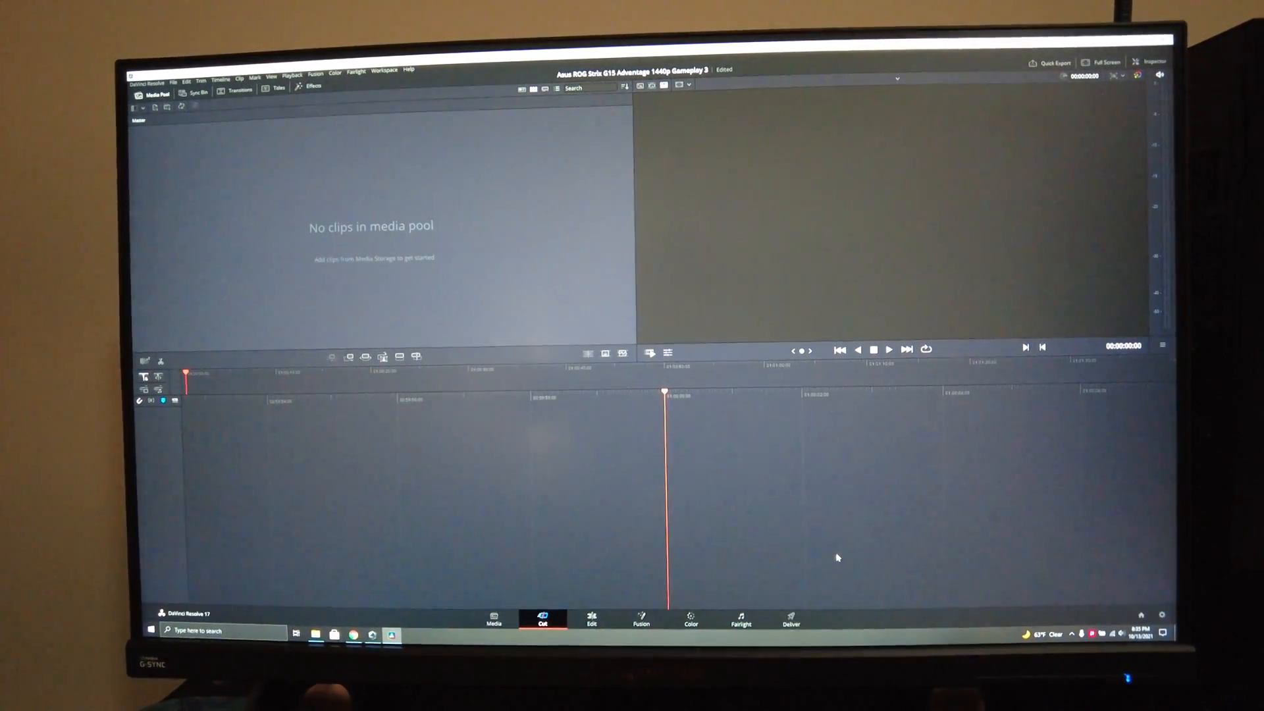
Import the gameplay MP4 into the media pool and place it on the Edit timeline.
click(590, 619)
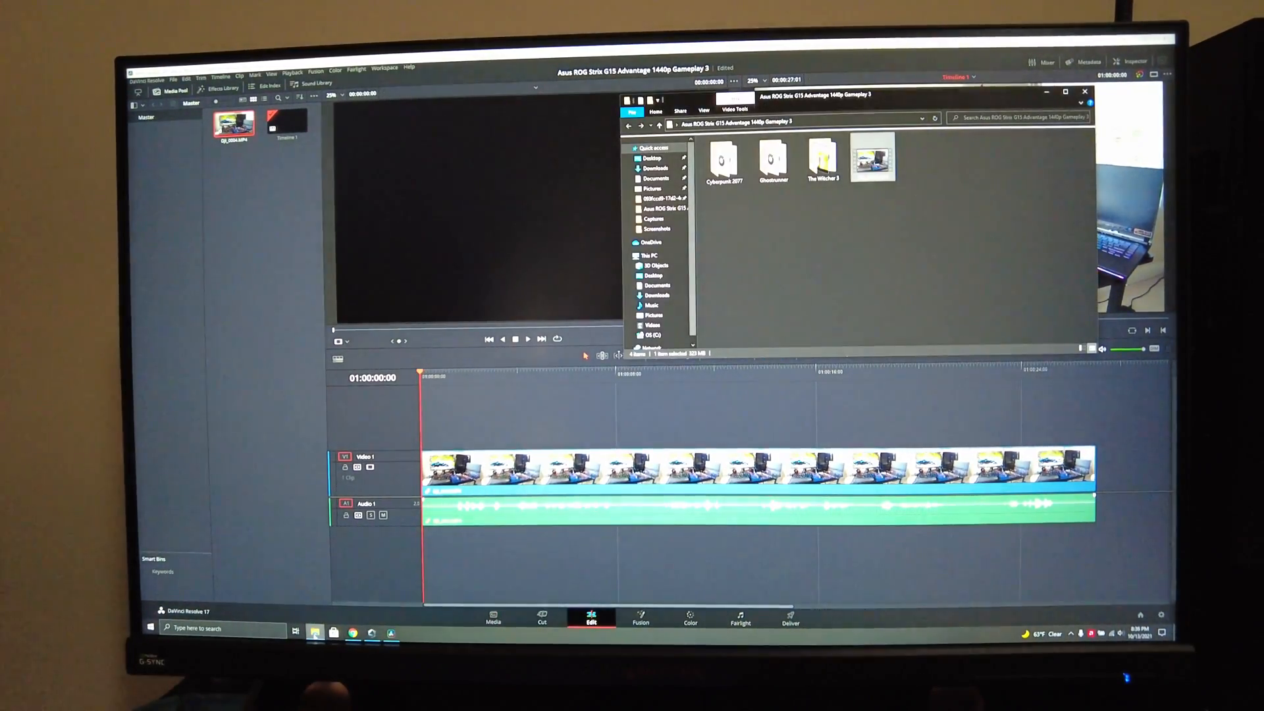
click(1083, 92)
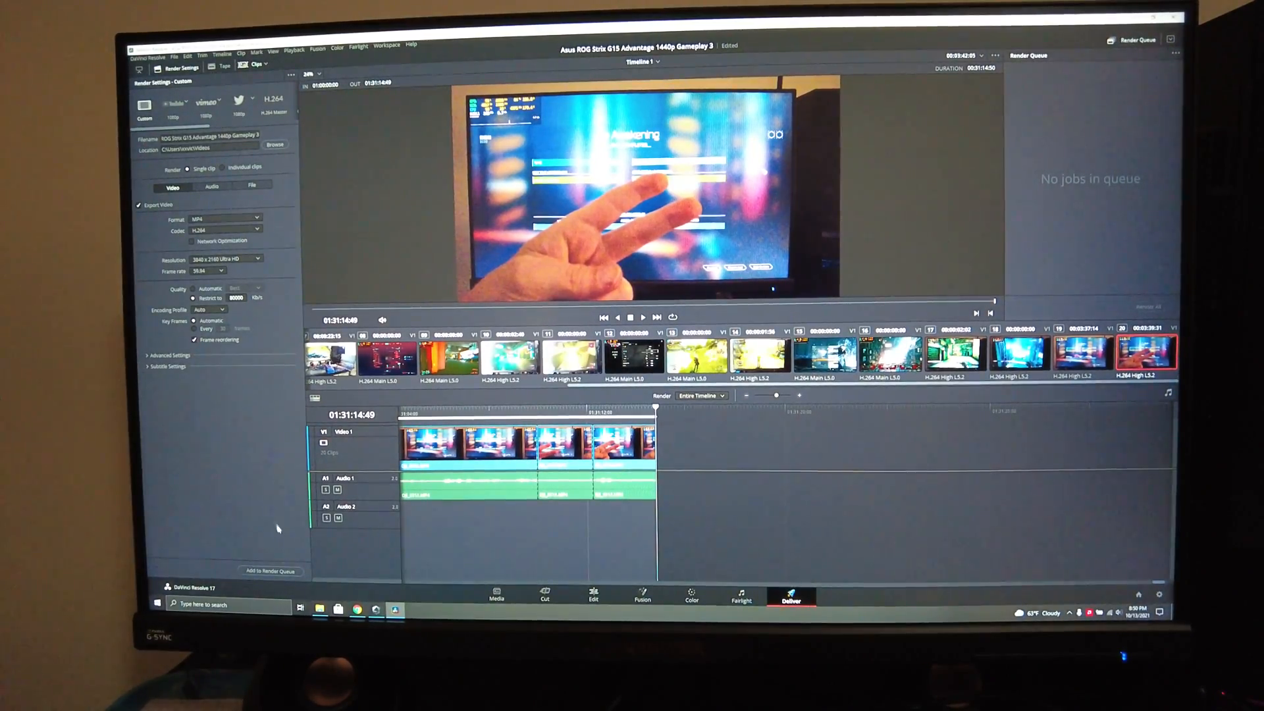
Add the 3840x2160 H.264 MP4 timeline as a job in the render queue.
click(272, 572)
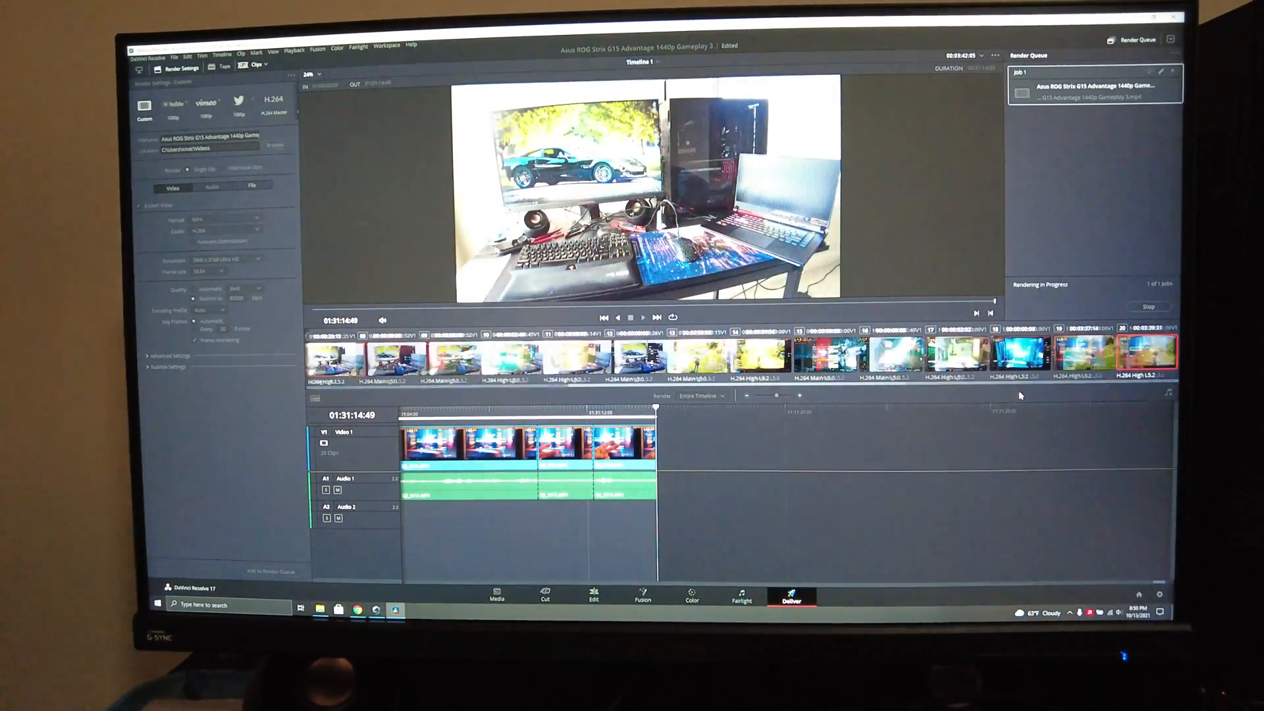